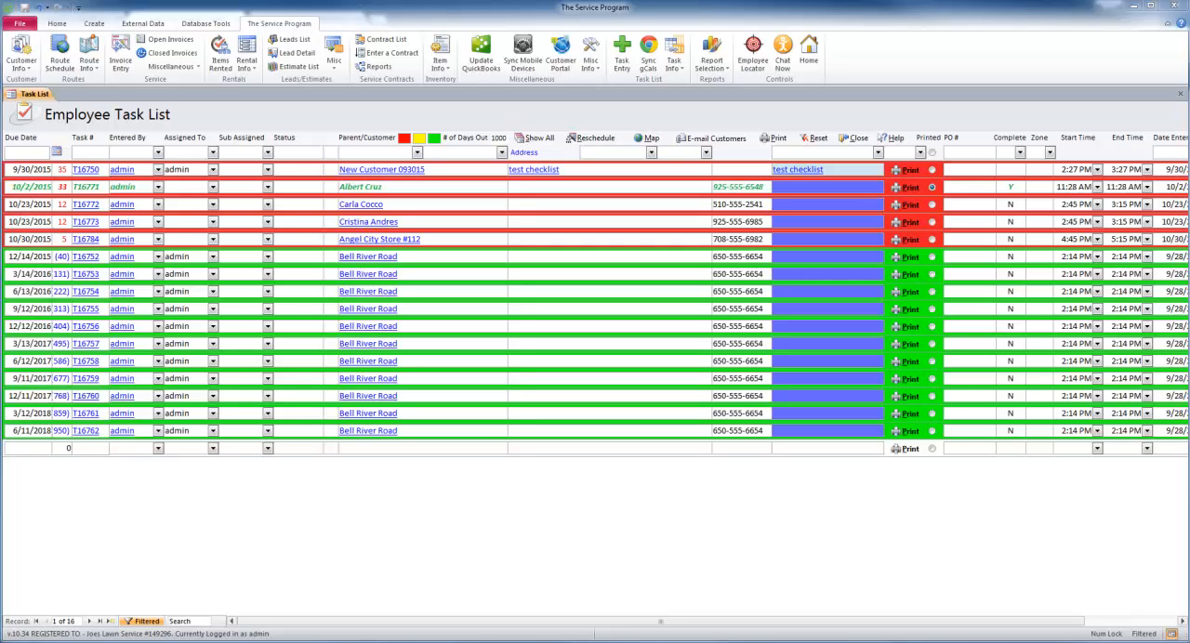
mouse_move(214, 370)
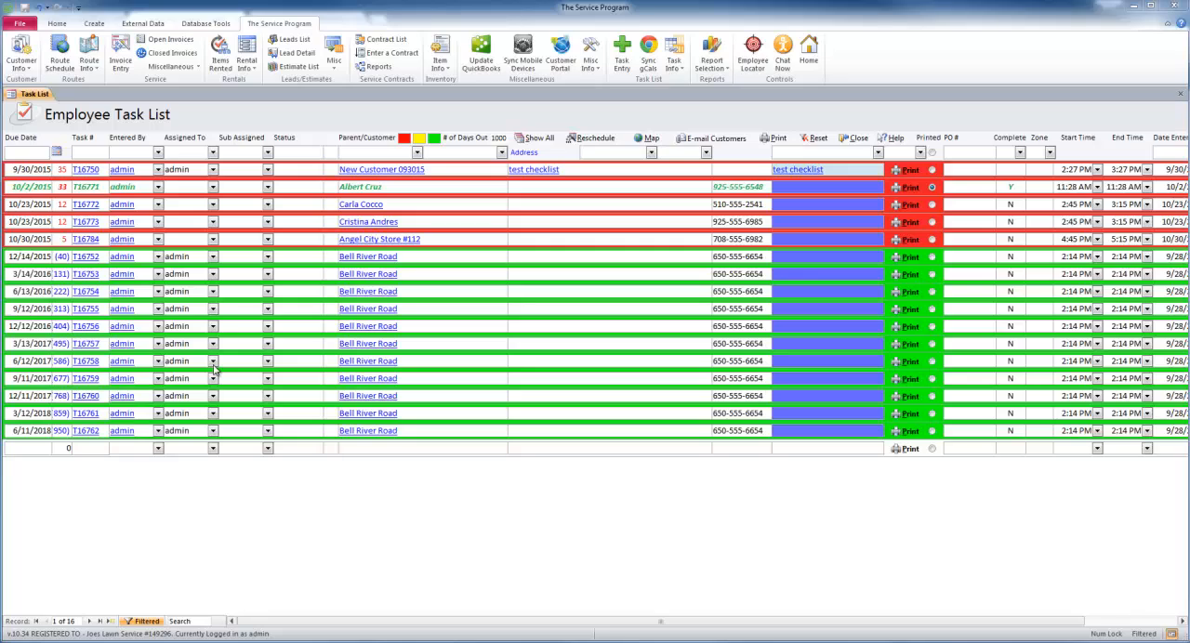
mouse_move(300, 207)
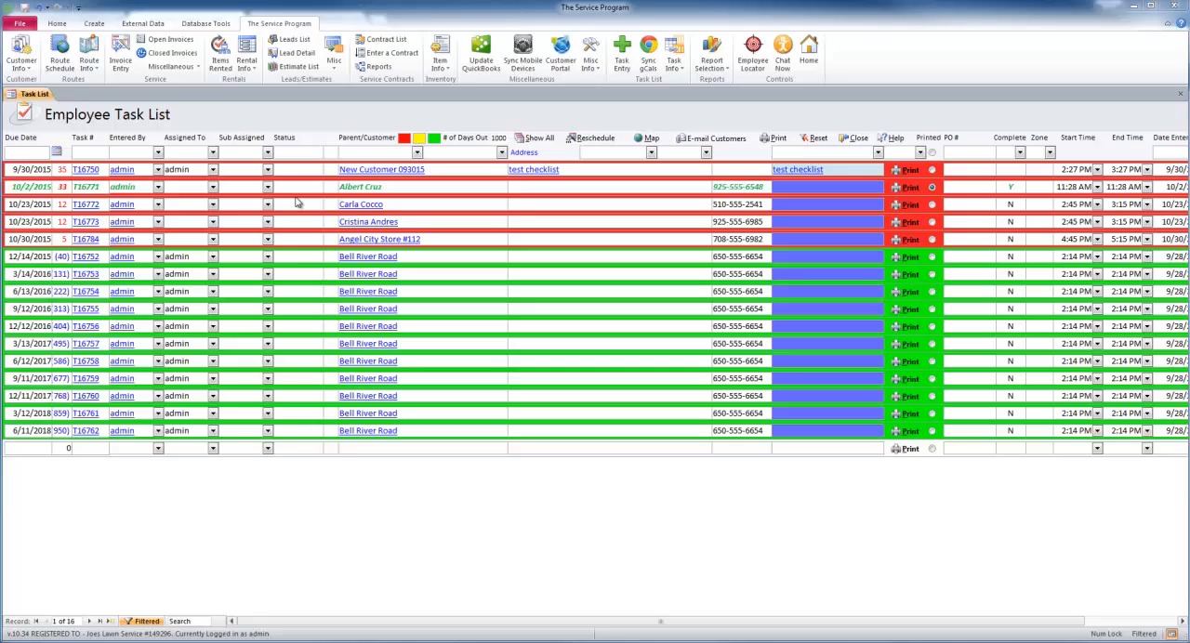
mouse_move(308, 238)
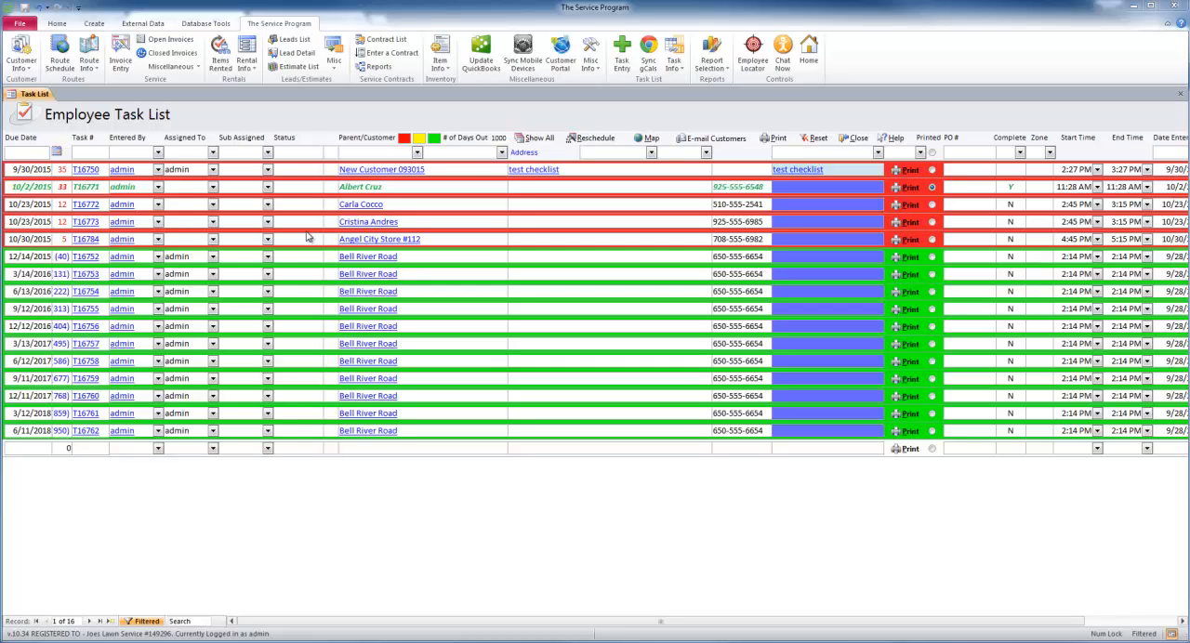
mouse_move(296, 175)
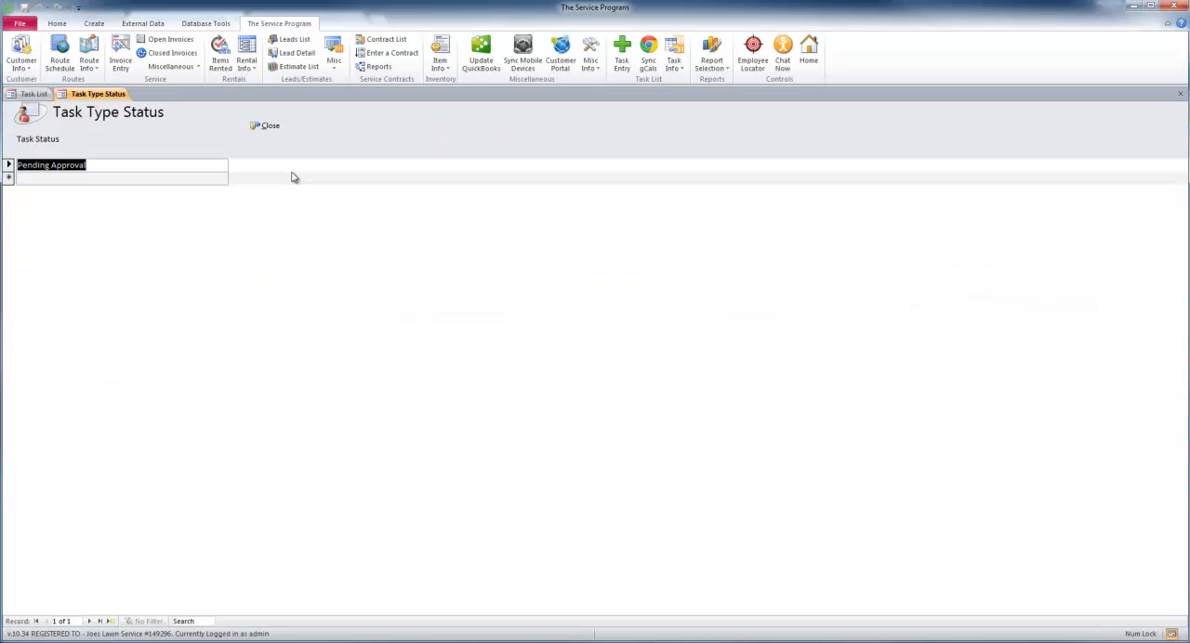
Open the Task Type Status list showing Pending Approval, then close it back to tasks.
click(121, 178)
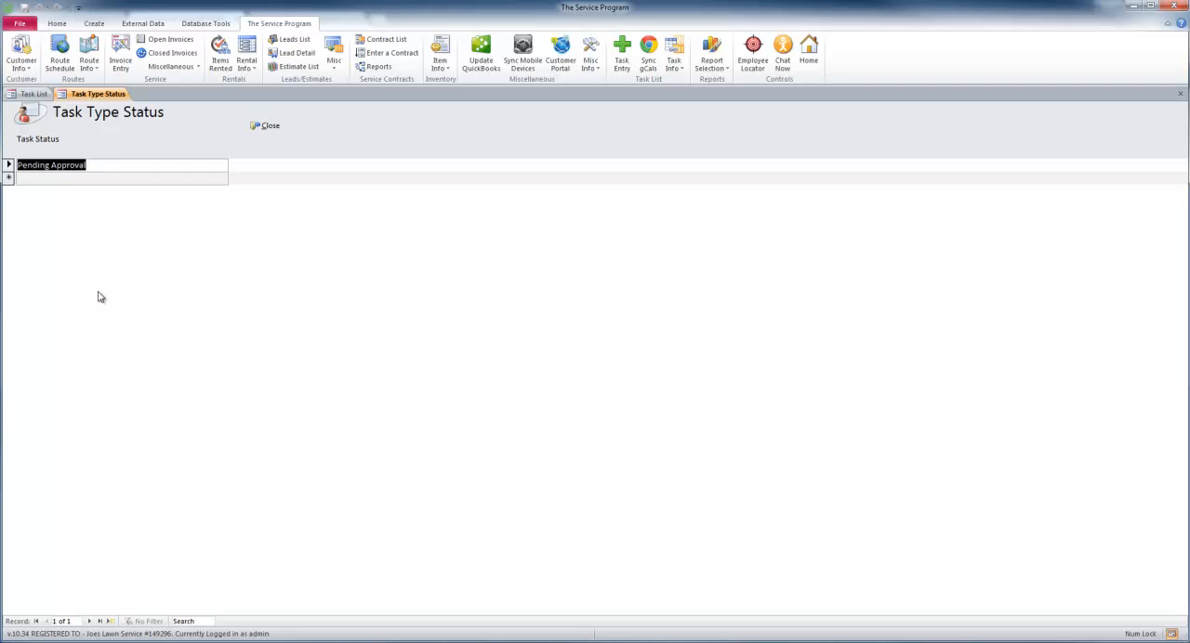
click(265, 125)
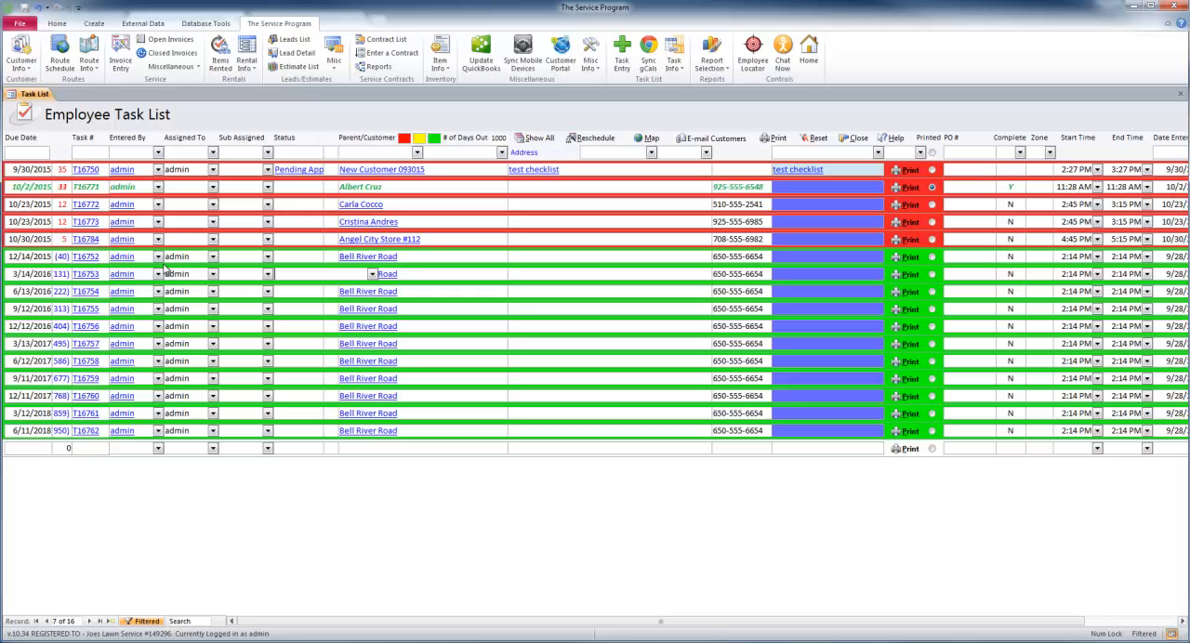
click(85, 203)
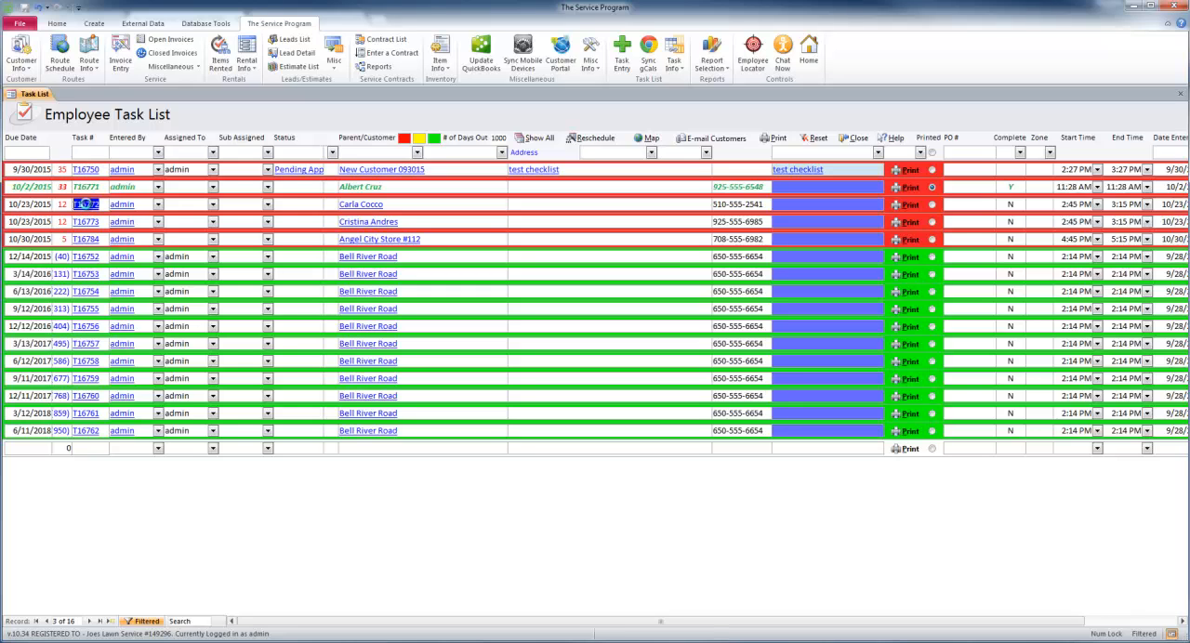
double_click(85, 204)
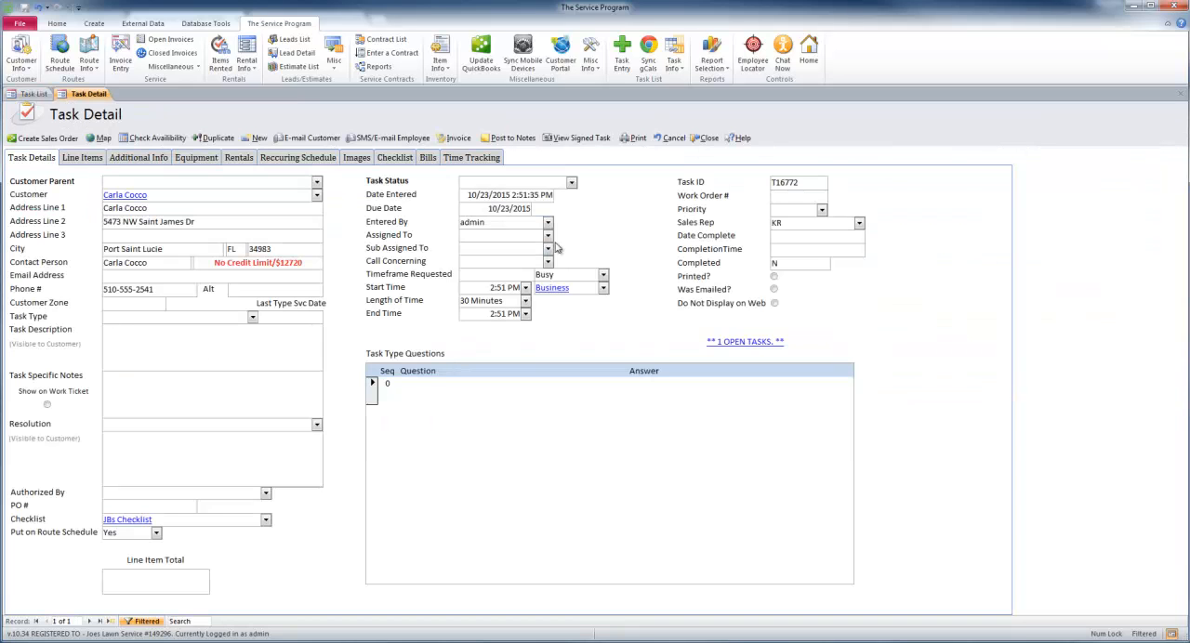
click(570, 181)
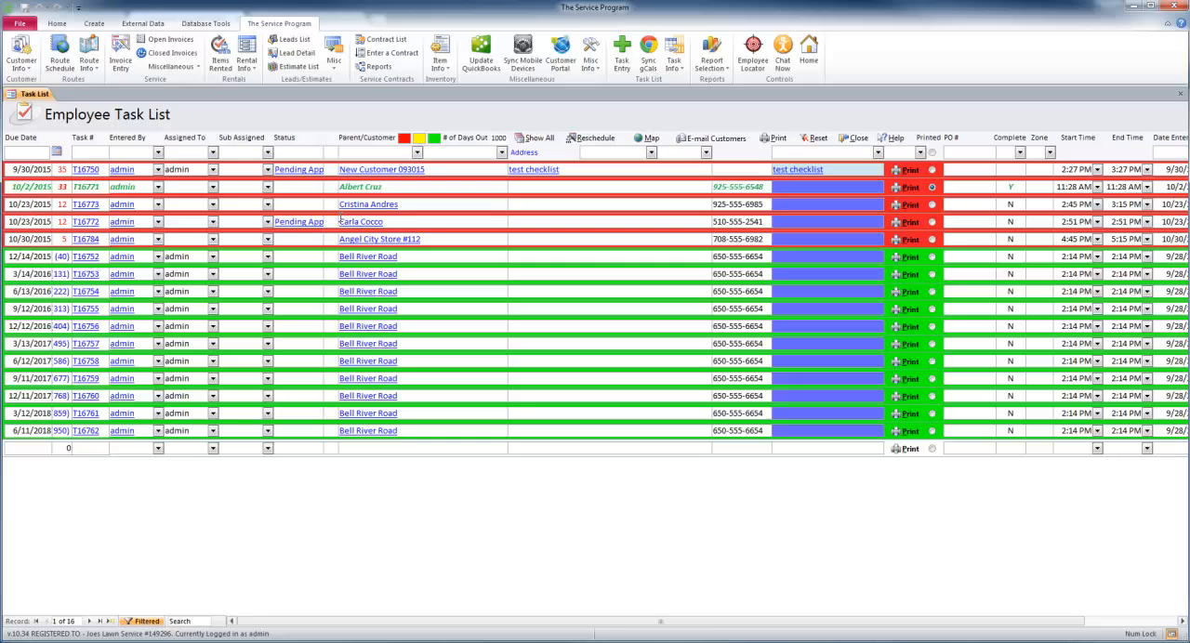
click(332, 152)
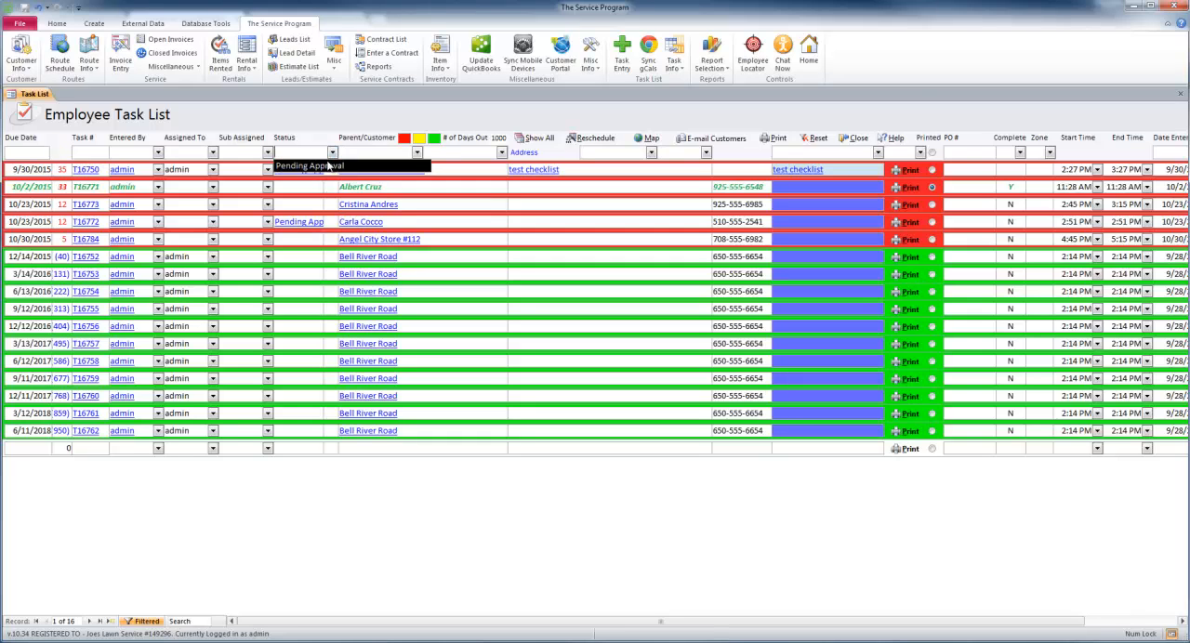